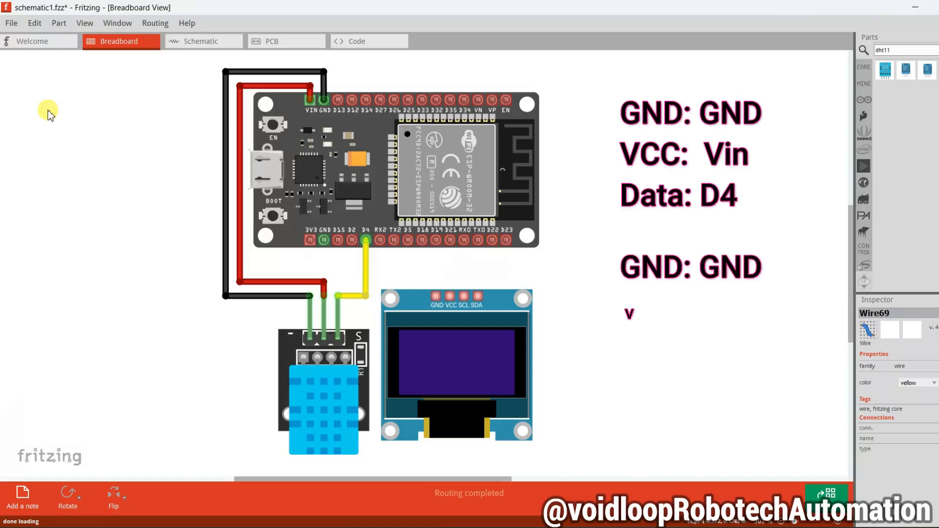
- Leave the Fritzing breadboard wiring view for the VS Code window with main.c
left_click_drag(323, 241, 433, 294)
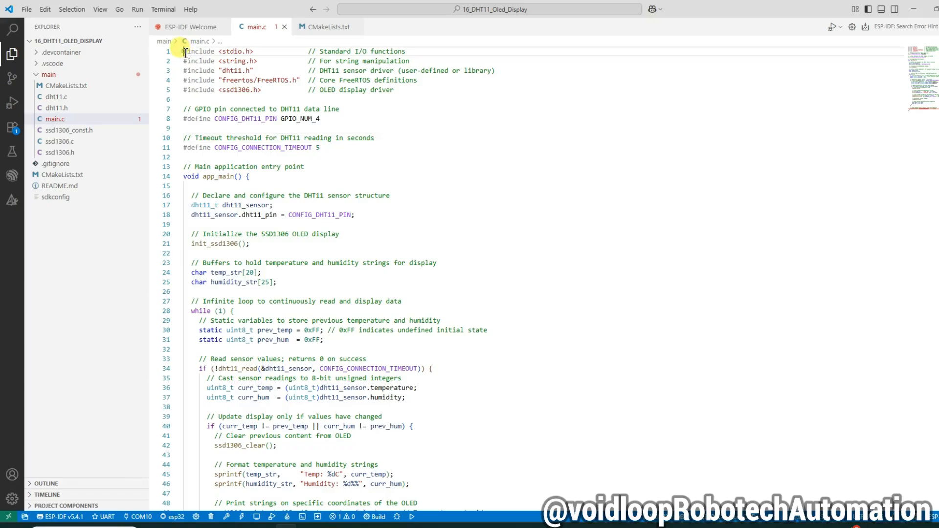
left_click_drag(184, 51, 258, 61)
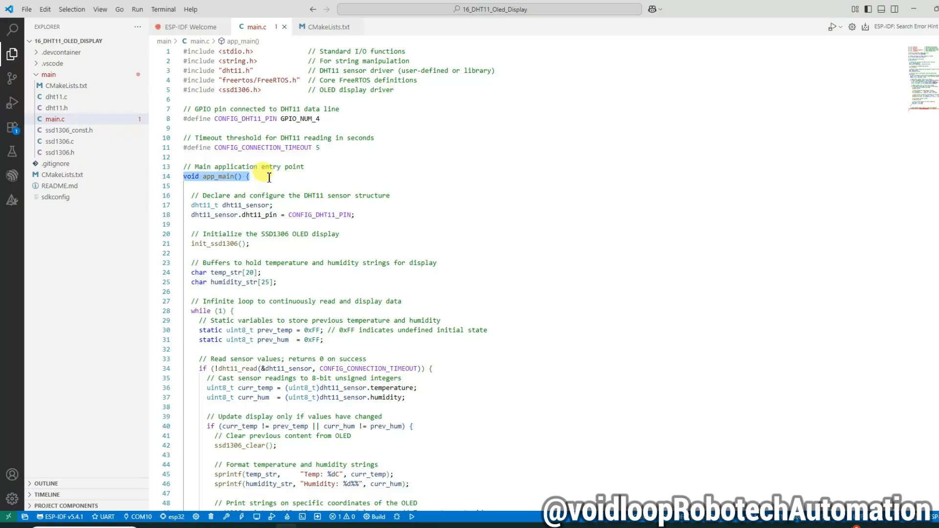
scroll("down", 3)
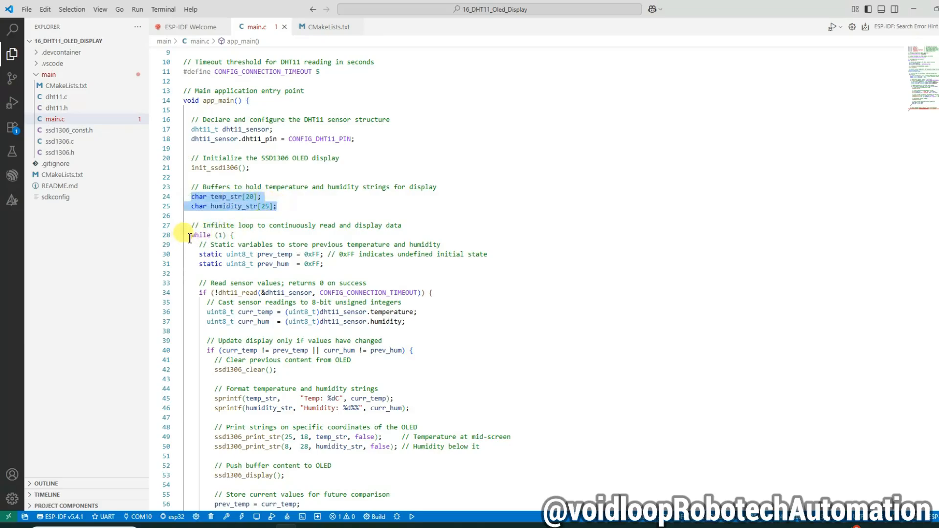
left_click(212, 235)
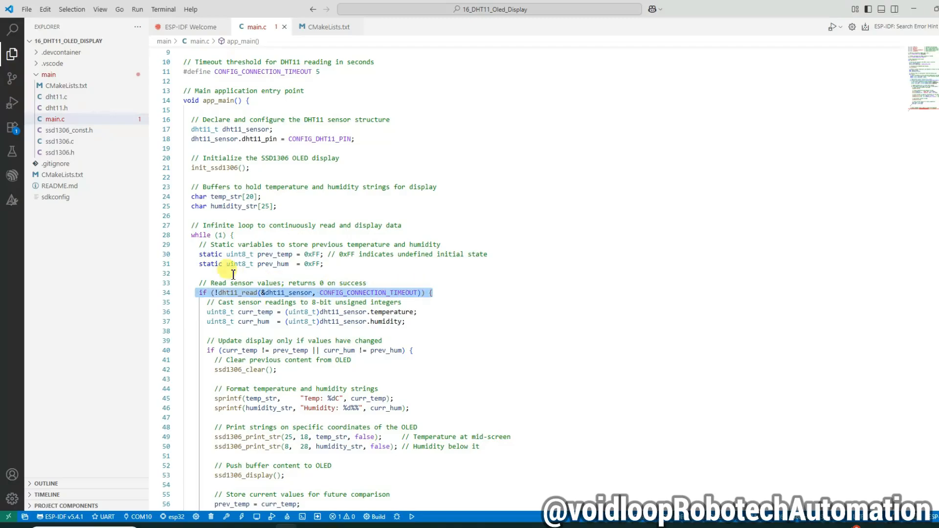
scroll("down", 3)
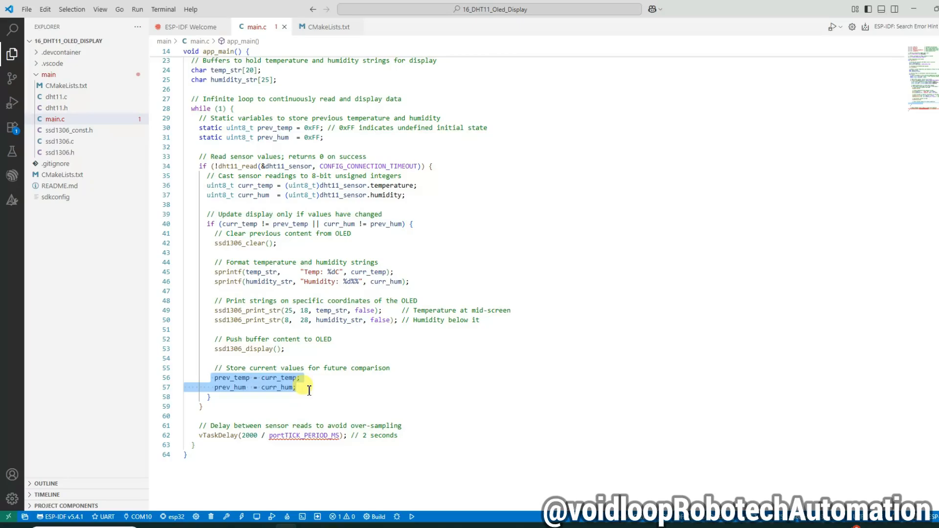
mouse_move(191, 428)
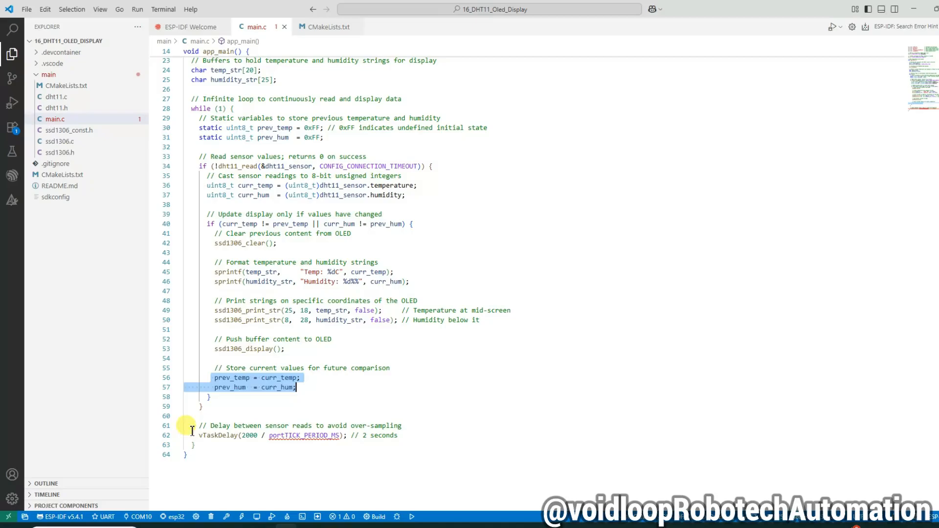
left_click(398, 436)
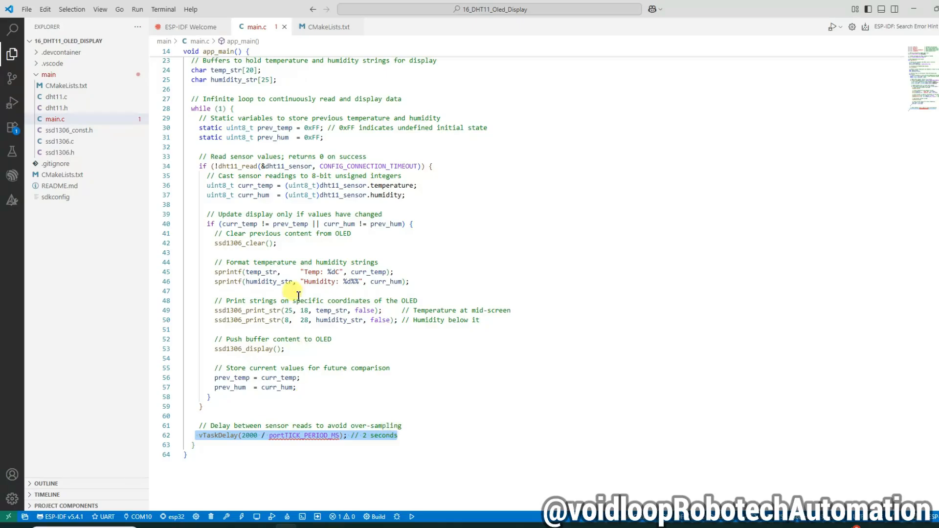
- Review the received_data array in dht11.c and highlight the retry loop's first phase
scroll("up", 3)
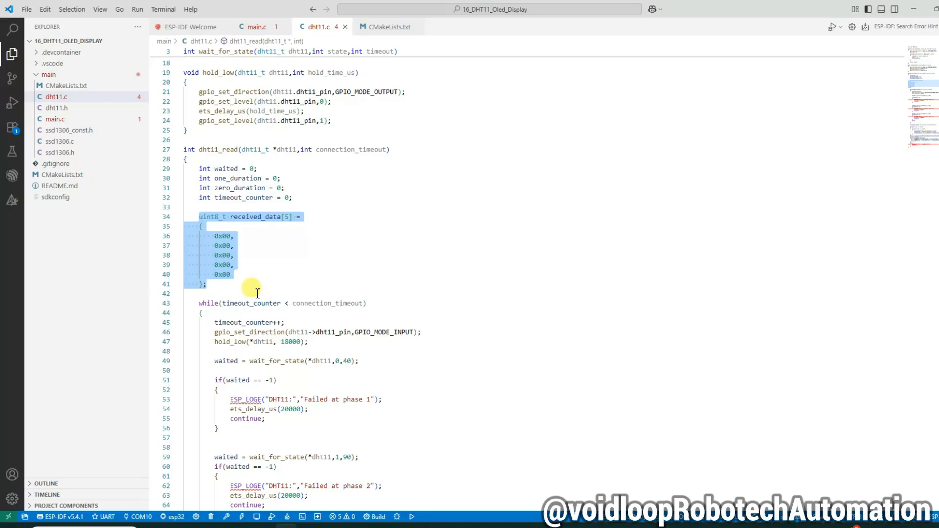
left_click(257, 294)
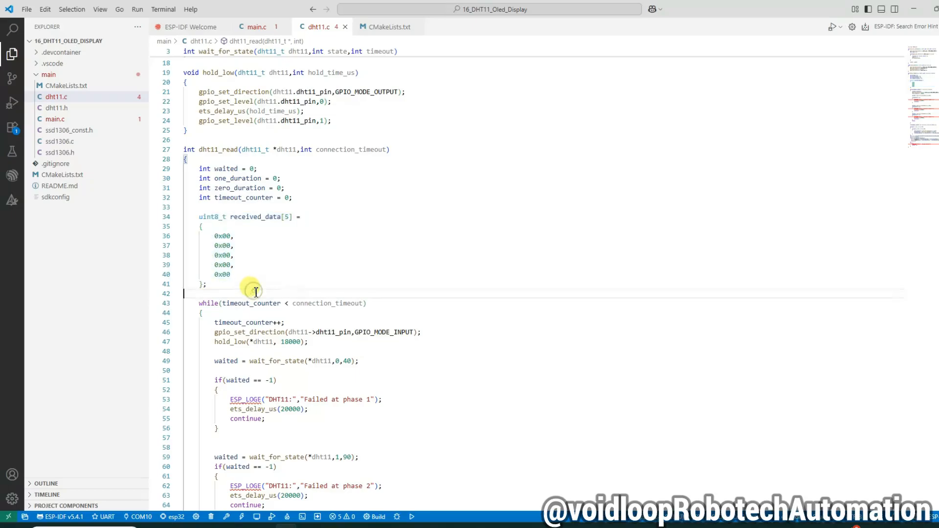
scroll("down", 3)
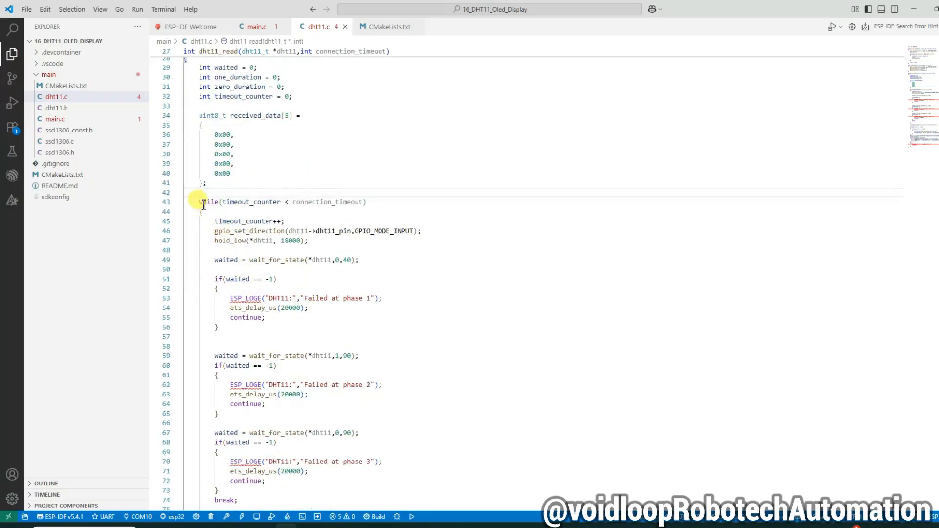
left_click_drag(204, 202, 327, 298)
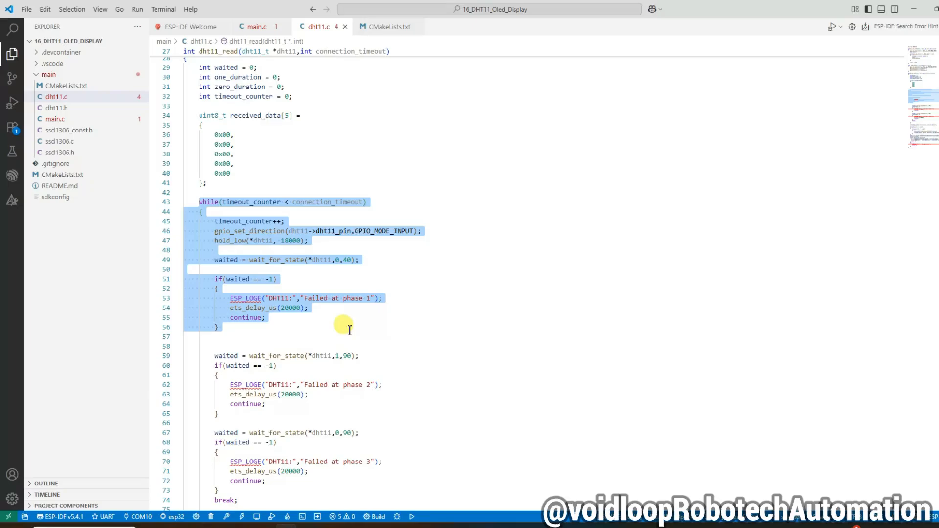
- Highlight the phase 2 and phase 3 handshake checks and the timeout return in dht11_read
left_click(222, 327)
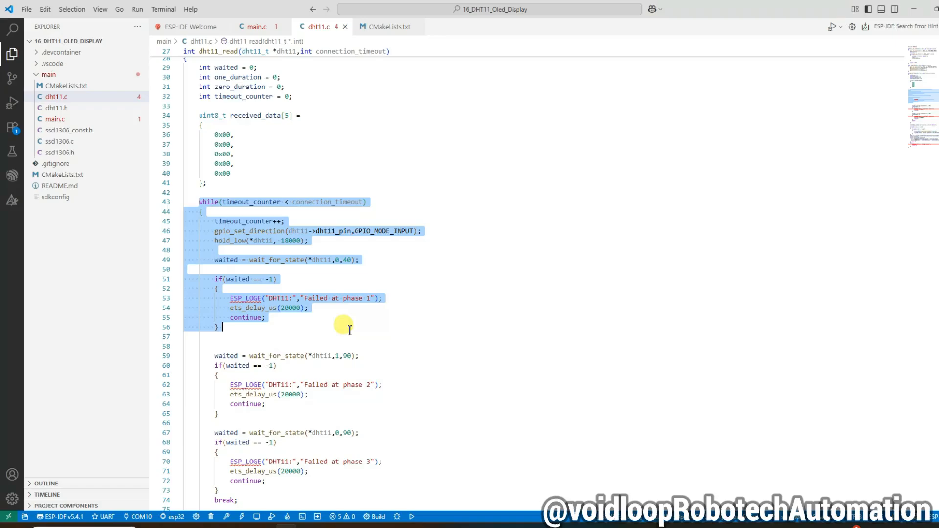
left_click(348, 329)
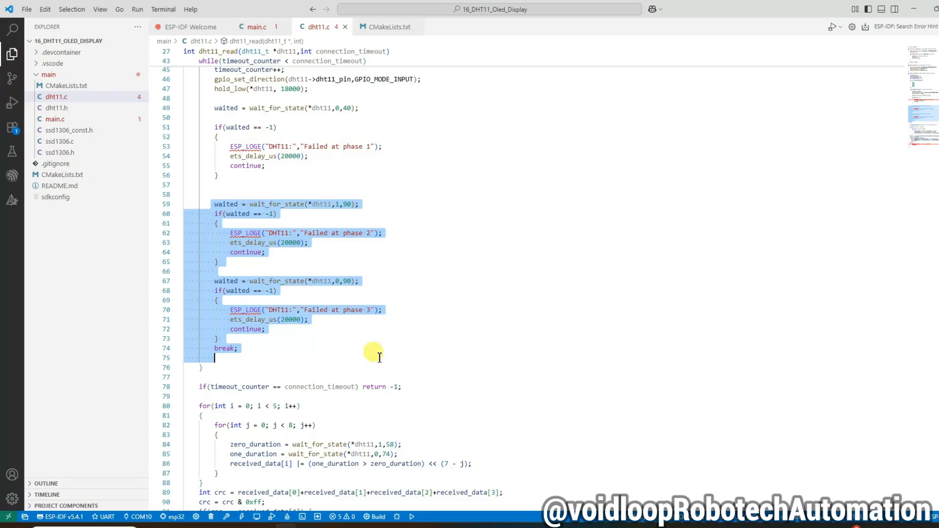
left_click(379, 358)
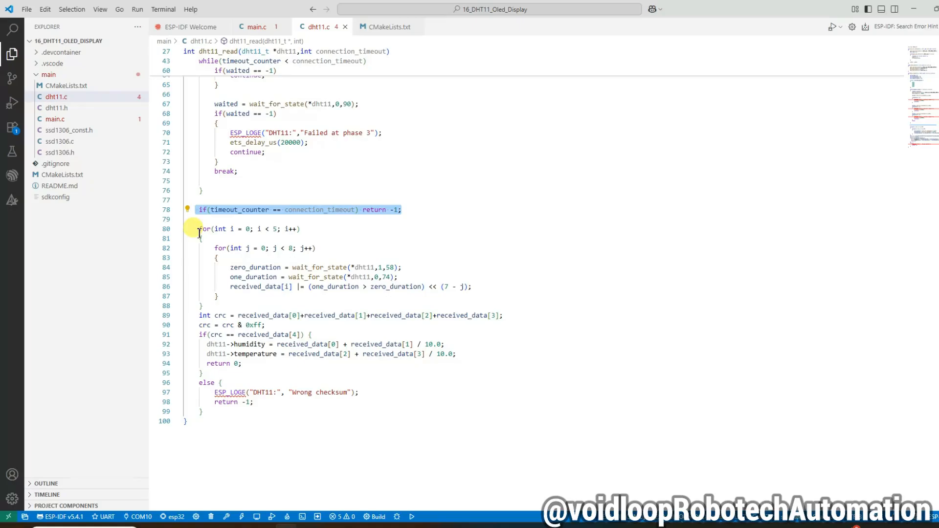
left_click(258, 229)
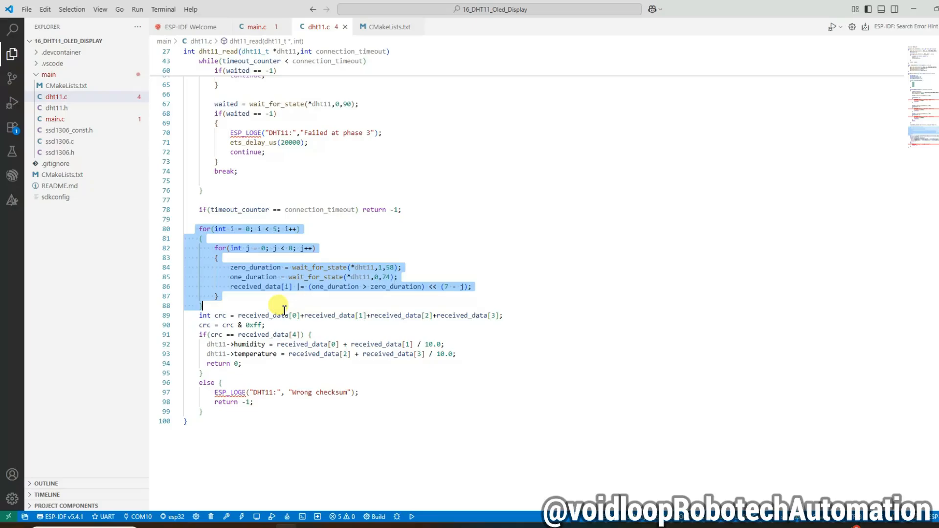
left_click(197, 316)
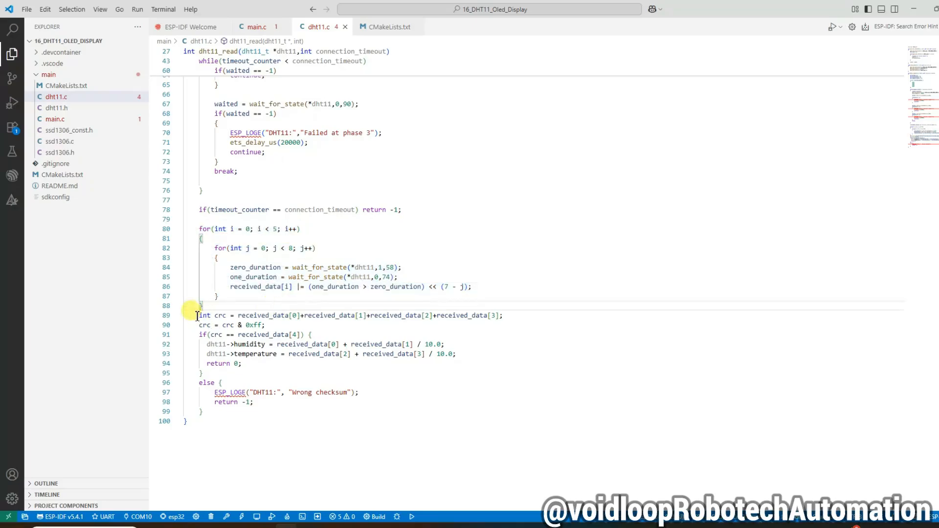
left_click_drag(197, 316, 277, 372)
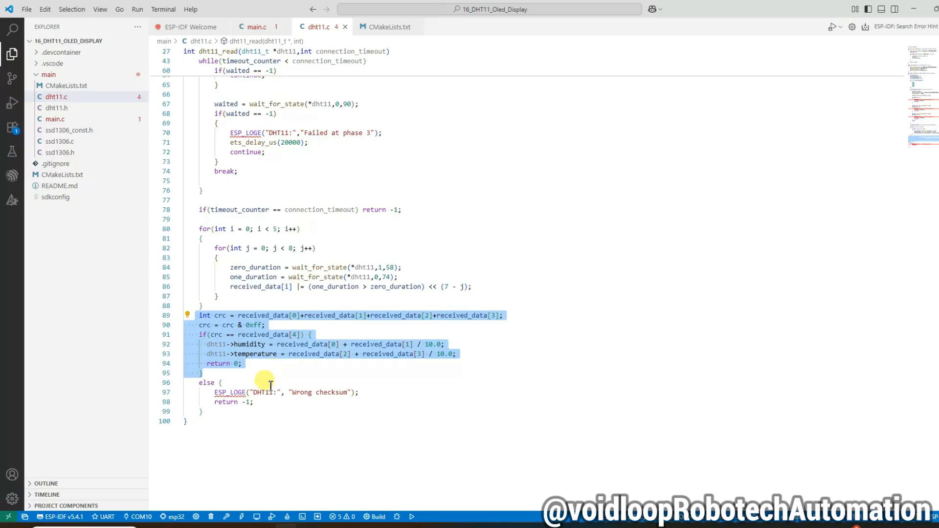
left_click(189, 388)
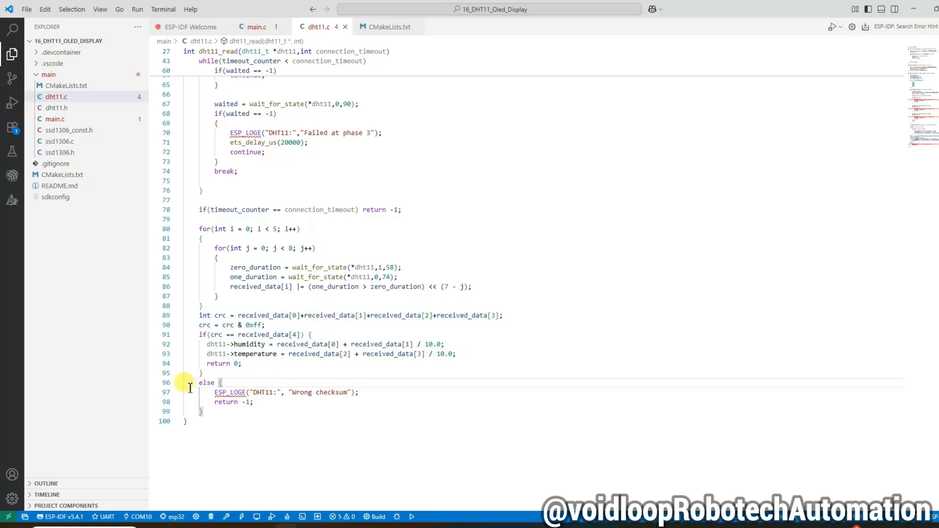
left_click_drag(191, 383, 270, 413)
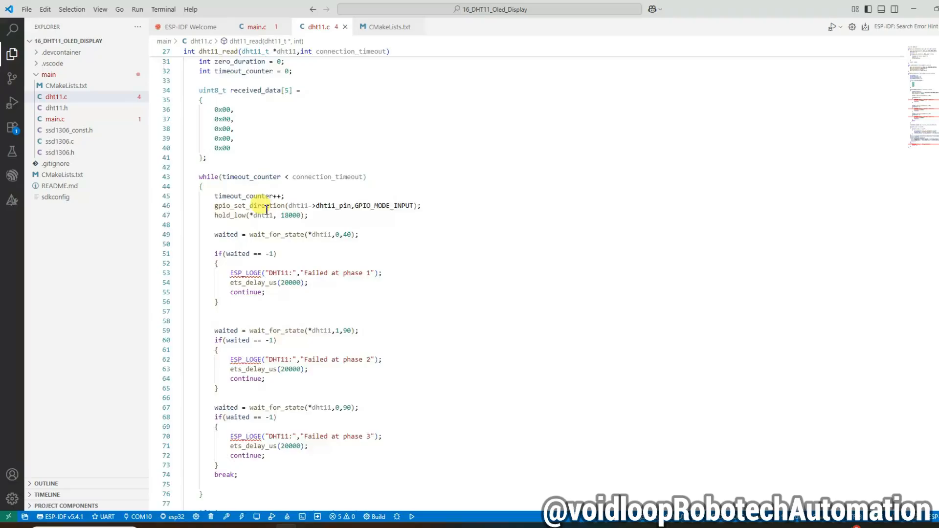
left_click(253, 27)
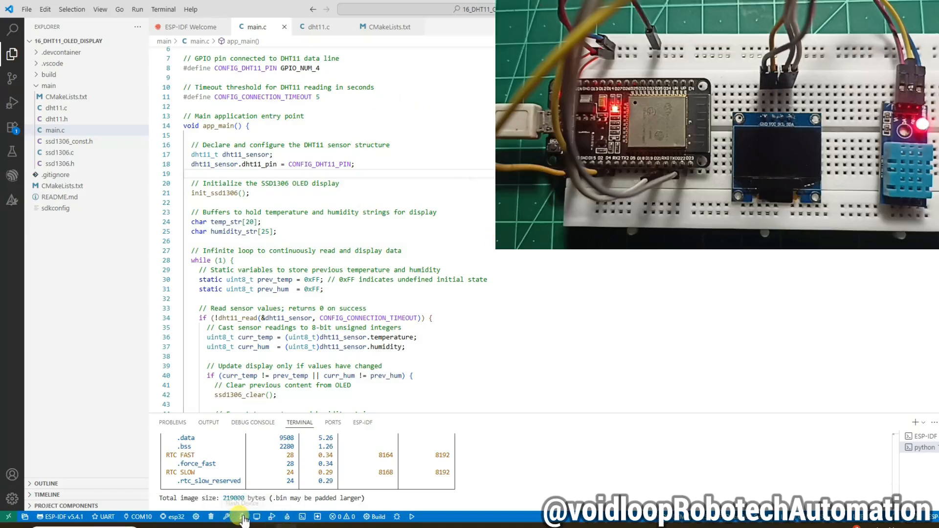
- Start flashing the built firmware to the ESP32 from the ESP-IDF status bar
left_click(240, 516)
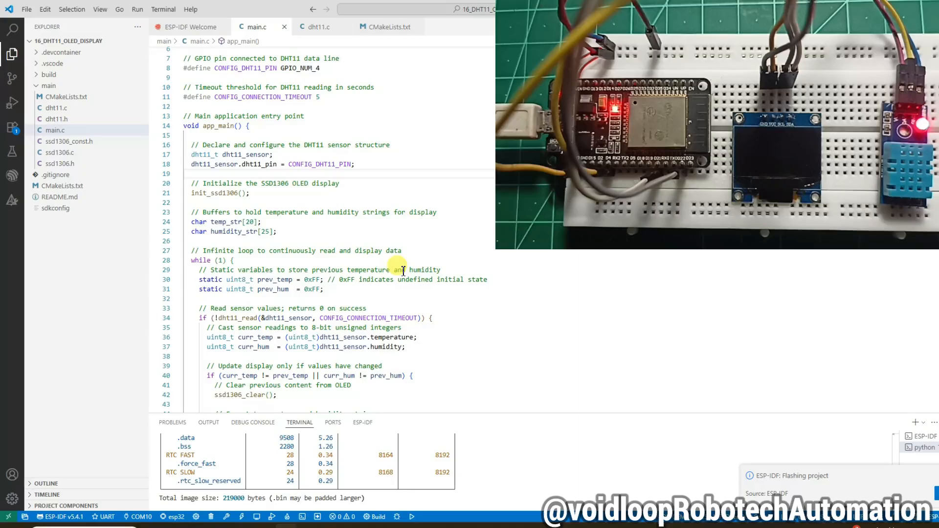